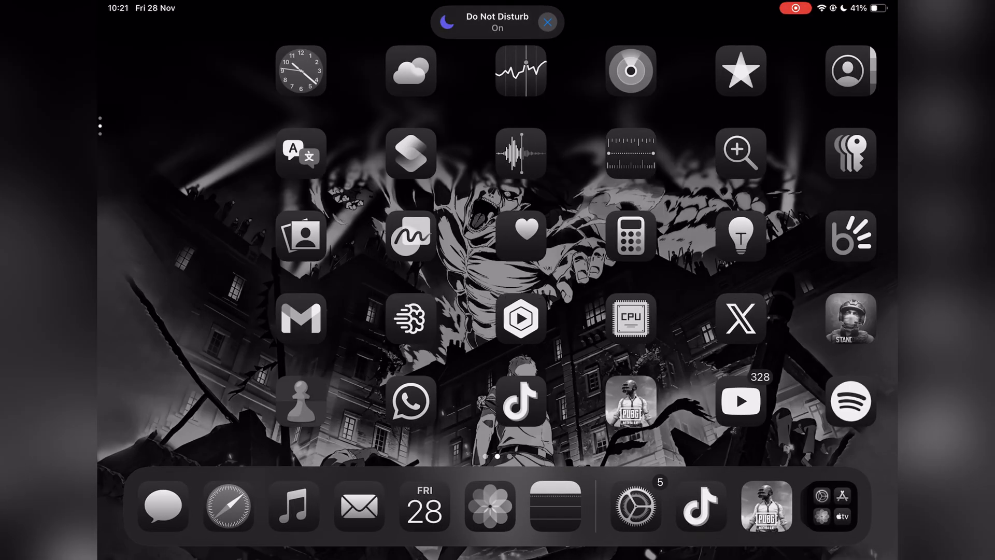
Open Spotlight search from the Home Screen with Siri Suggestions listed.
{"action": "scroll", "scroll_direction": "left", "scroll_amount": 3}
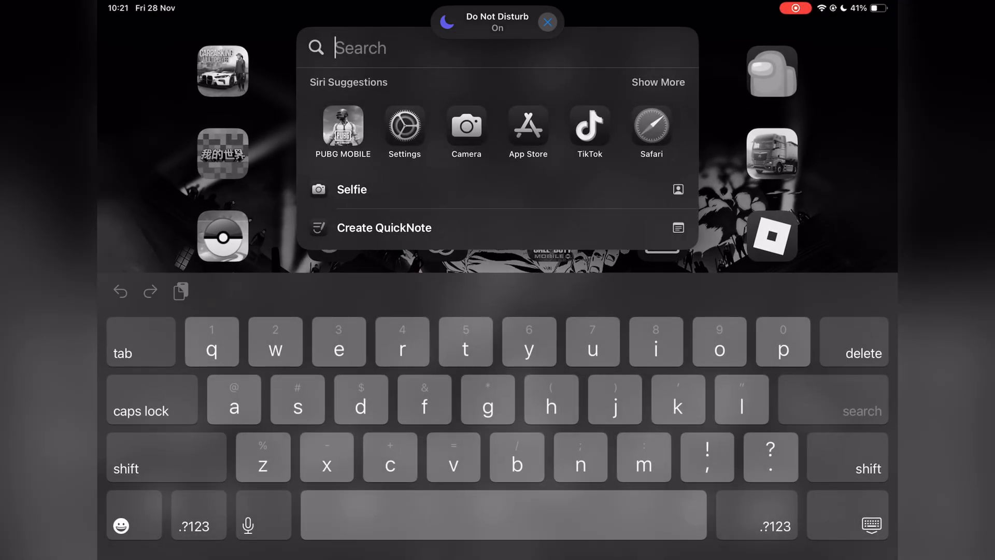
Search the App Store for 'stikdebug' and start downloading StikDebug.
{"action": "left_click", "coordinate": [528, 125]}
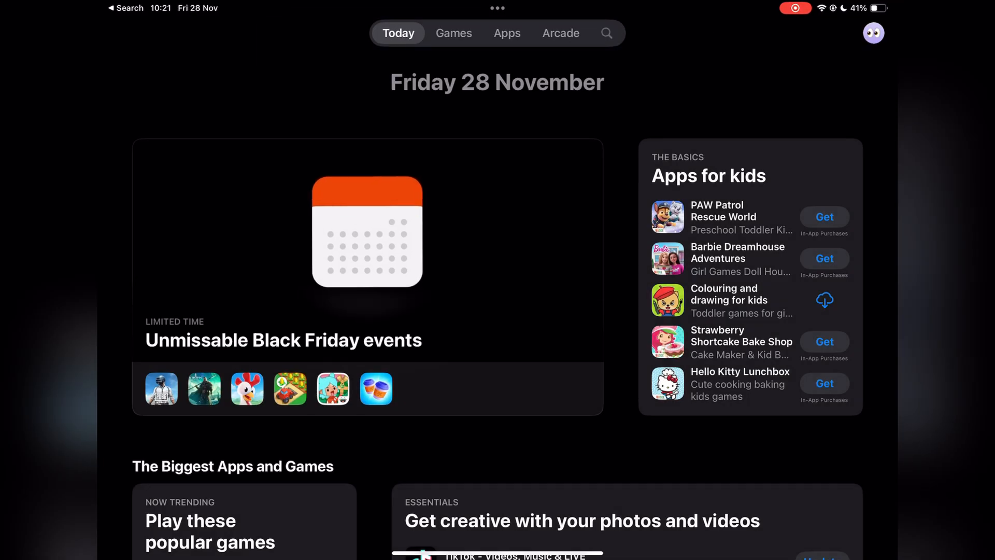
{"action": "left_click", "coordinate": [608, 32]}
{"action": "type", "text": "stikdebug"}
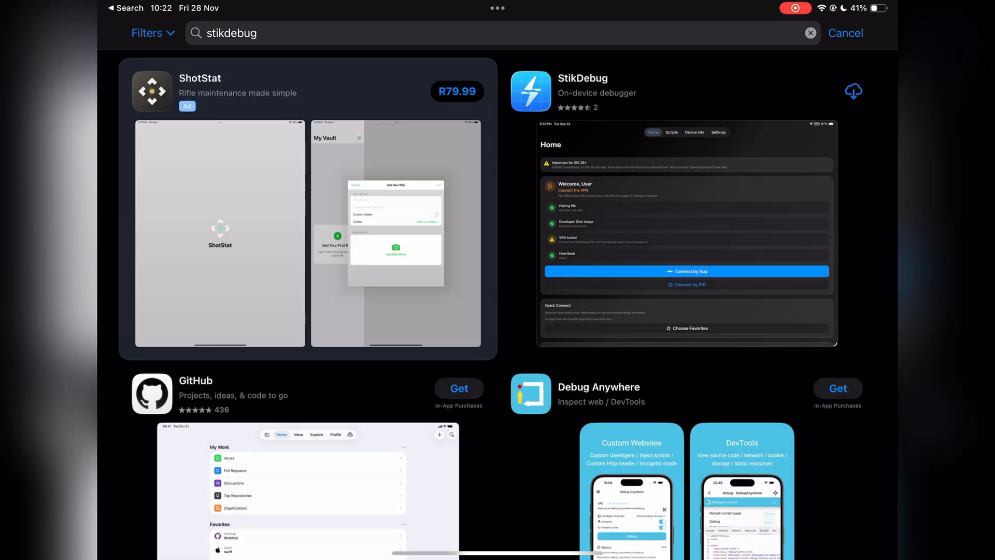
{"action": "left_click", "coordinate": [583, 93]}
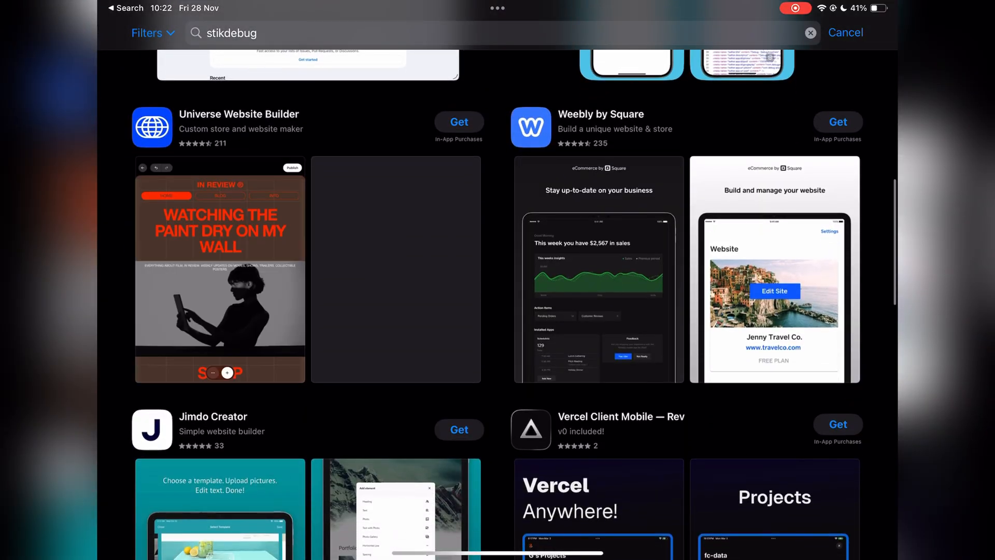
Launch the newly installed StikDebug from the App Store.
{"action": "scroll", "scroll_direction": "down", "scroll_amount": 3}
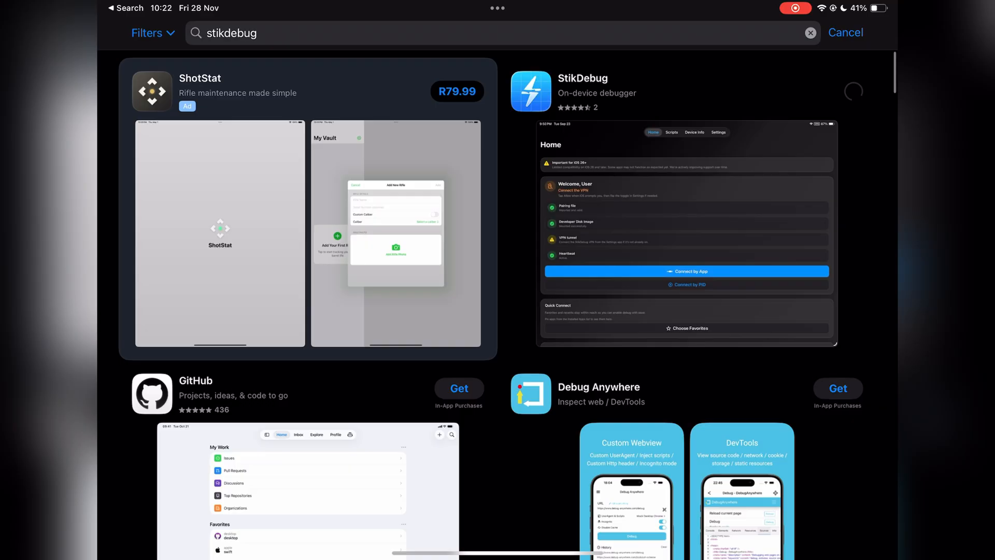
{"action": "left_click", "coordinate": [853, 91]}
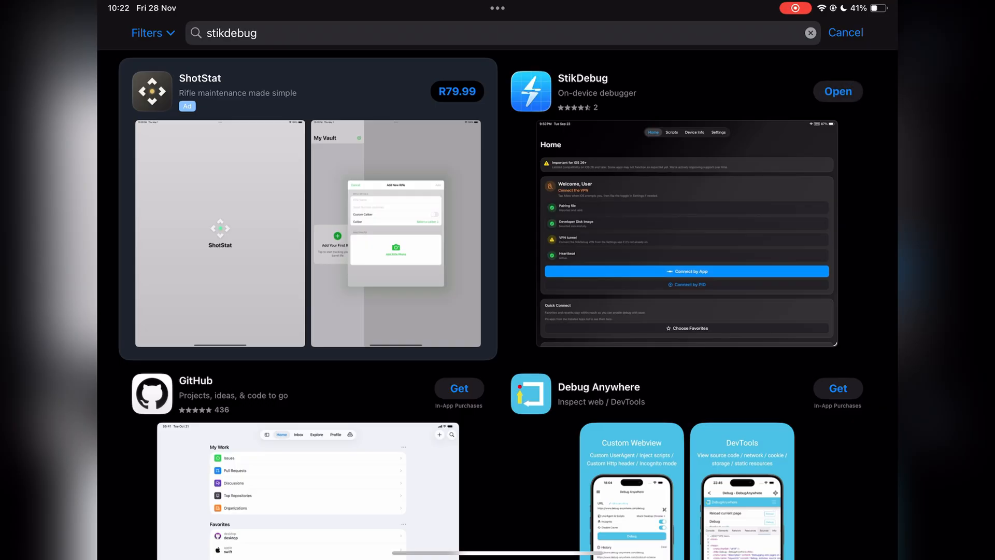
{"action": "left_click", "coordinate": [837, 91]}
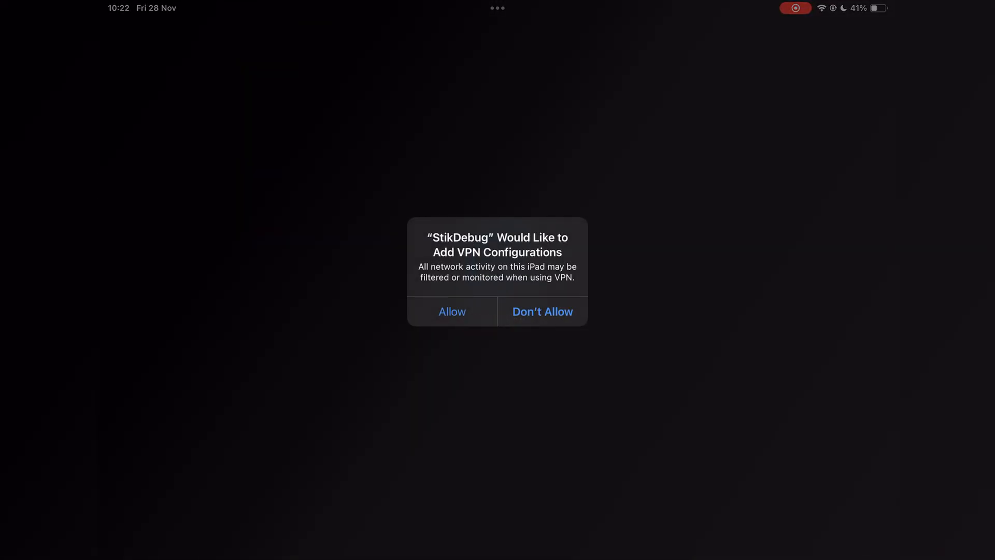
Allow StikDebug's VPN configuration and continue anyway past the pairing-file connection error.
{"action": "left_click", "coordinate": [452, 311]}
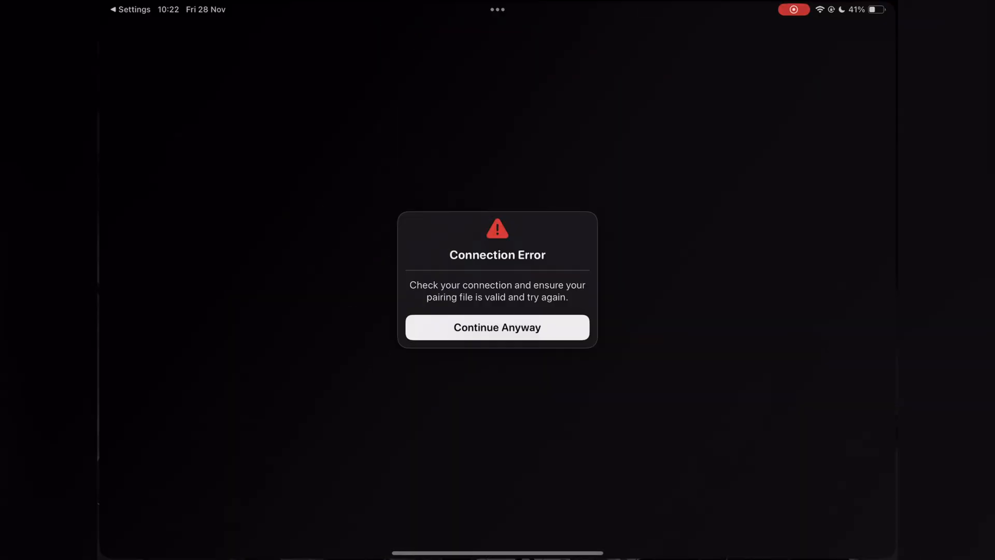
{"action": "left_click", "coordinate": [497, 327]}
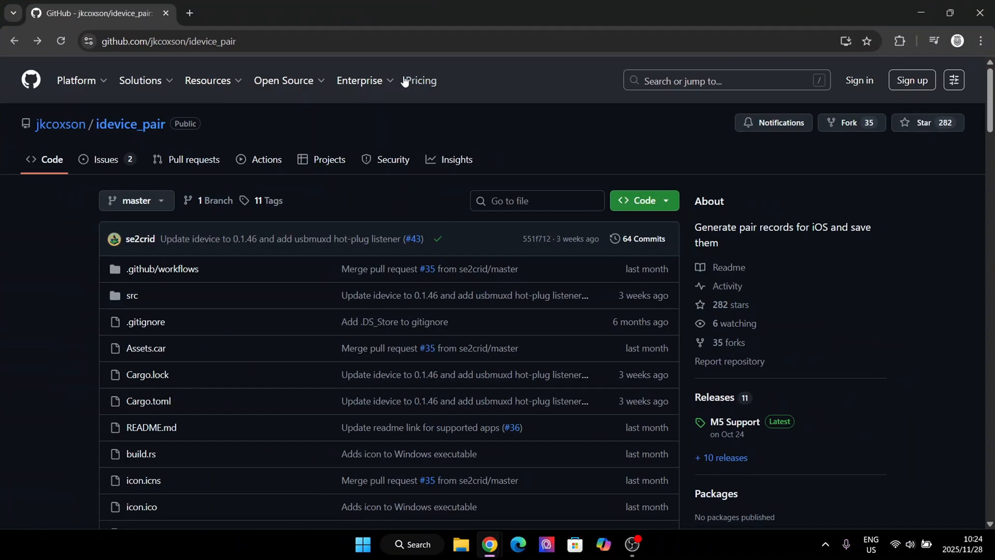
Navigate the idevice_pair repository to its latest M5 Support release.
{"action": "left_click", "coordinate": [166, 42]}
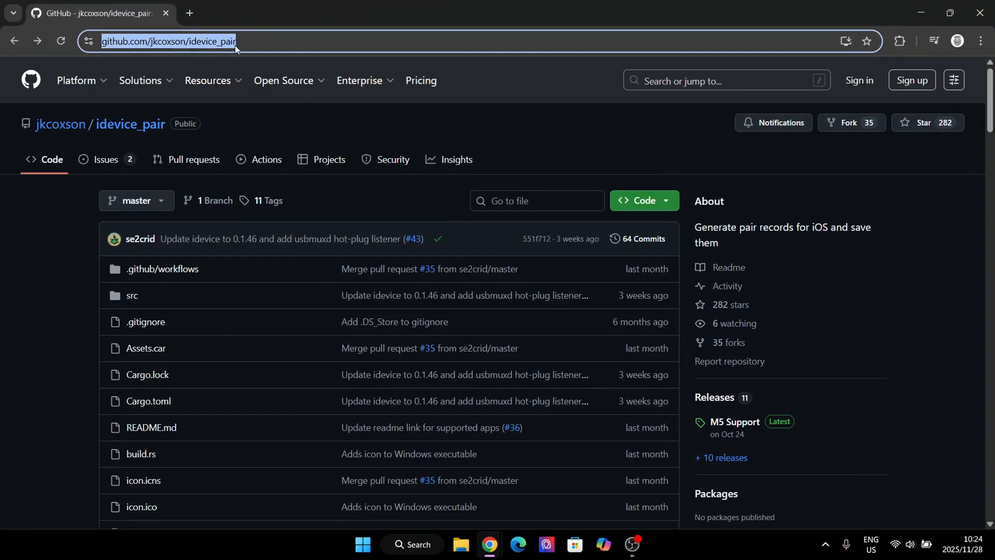
{"action": "scroll", "scroll_direction": "down", "scroll_amount": 3}
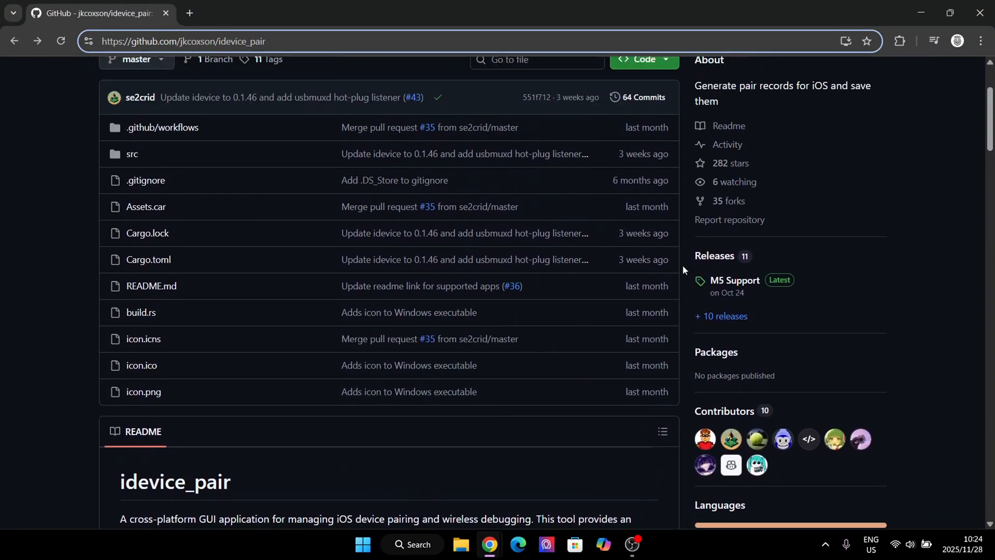
{"action": "left_click", "coordinate": [734, 280]}
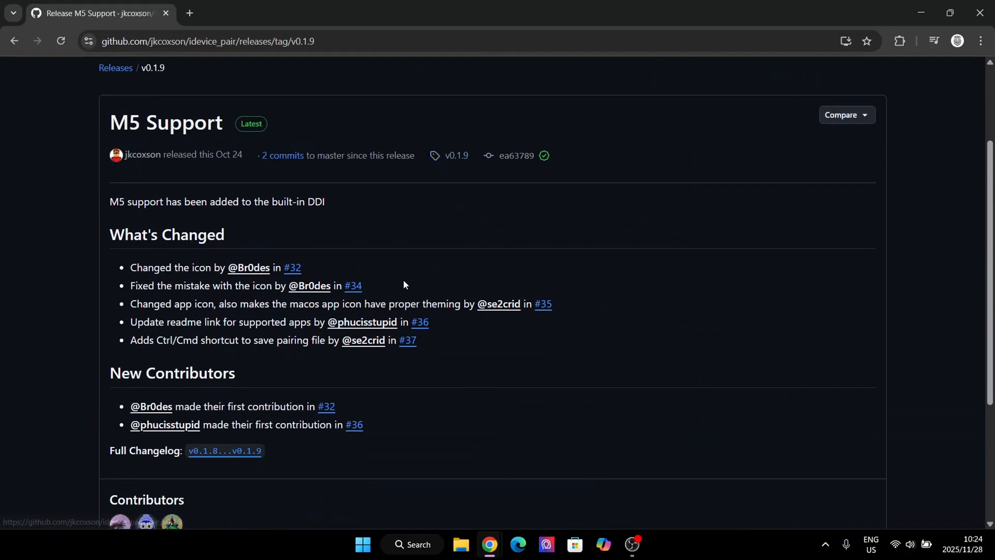
Download idevice_pair--windows-x86_64.exe from the release Assets and check its progress.
{"action": "scroll", "scroll_direction": "down", "scroll_amount": 3}
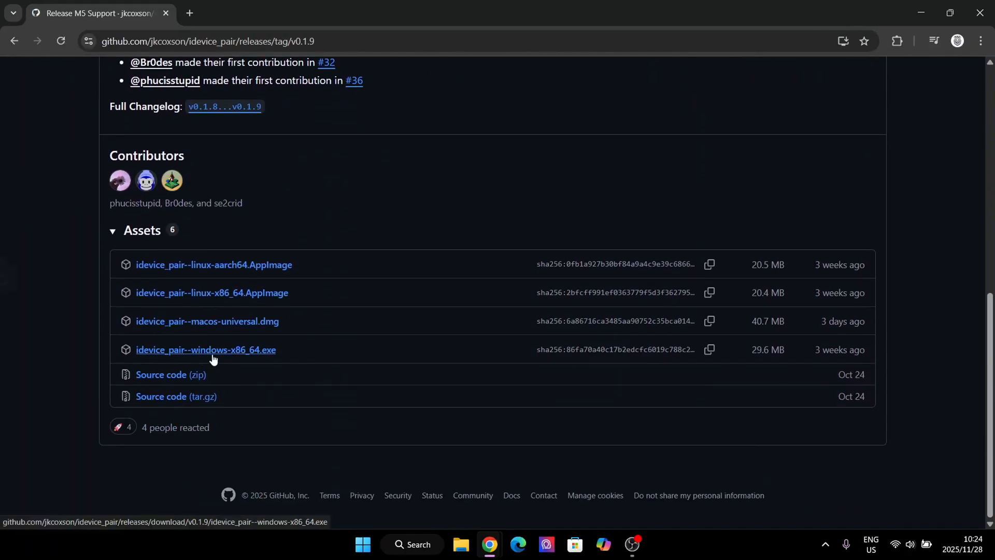
{"action": "left_click", "coordinate": [206, 350]}
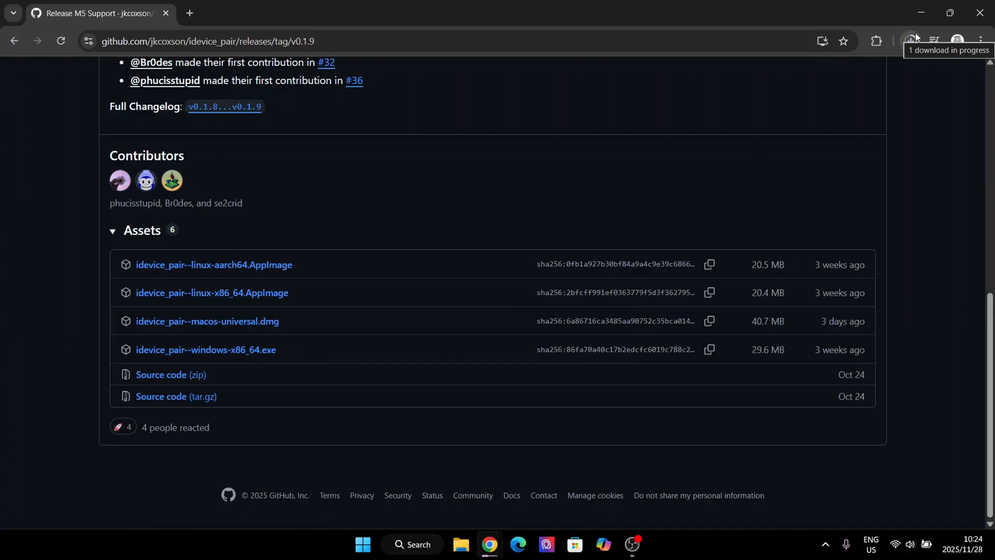
{"action": "left_click", "coordinate": [910, 41]}
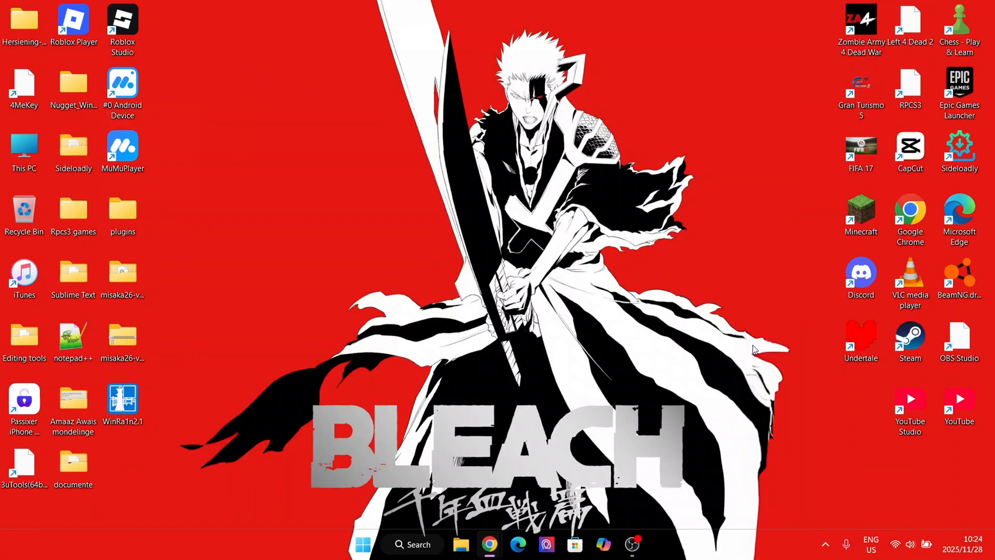
{"action": "mouse_move", "coordinate": [728, 347]}
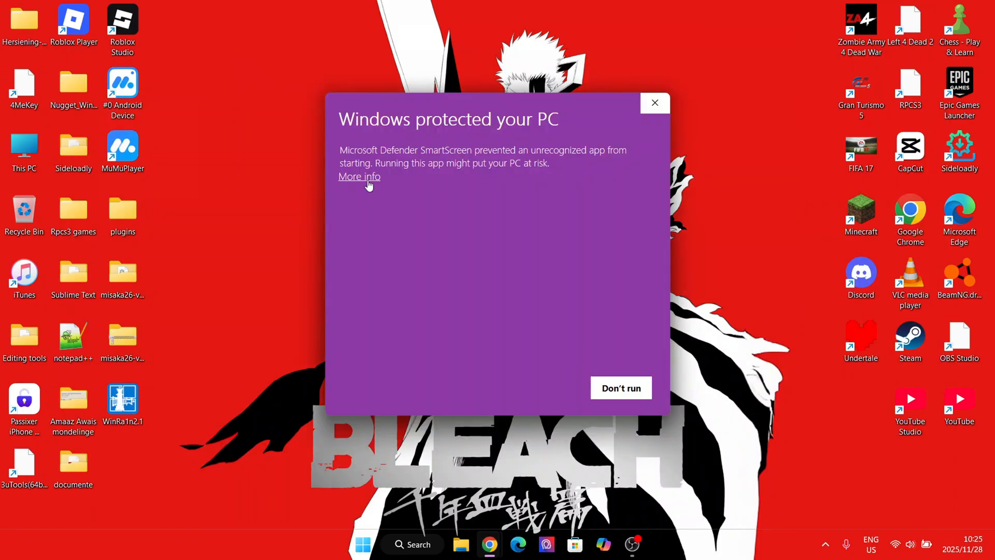
Run idevice_pair past the SmartScreen warning and allow it through the Windows firewall.
{"action": "left_click", "coordinate": [620, 387]}
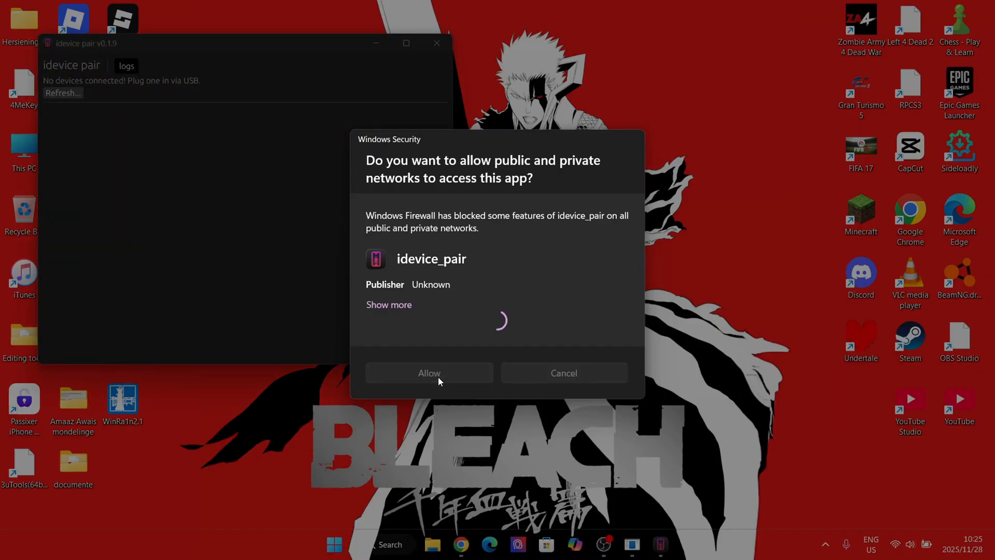
{"action": "left_click", "coordinate": [429, 372]}
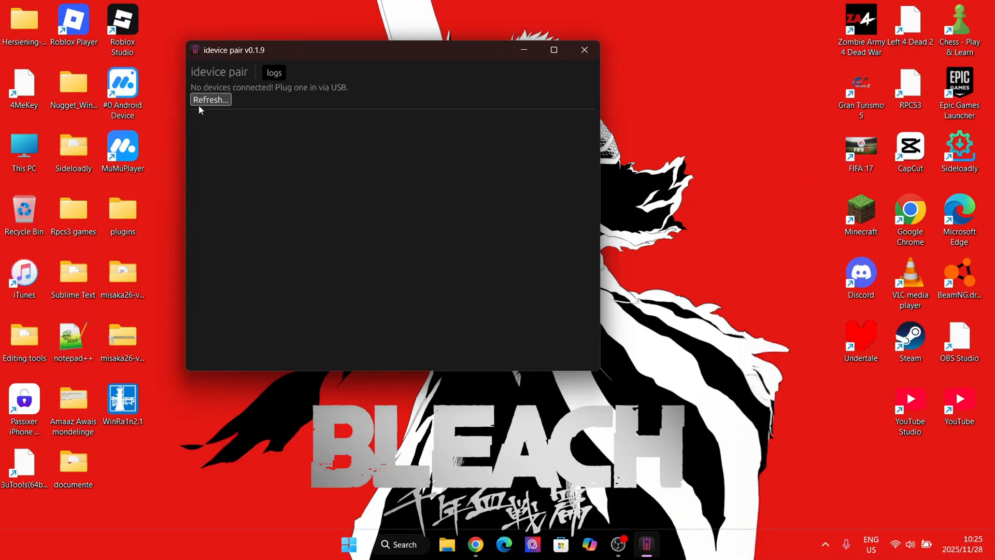
Refresh idevice_pair to detect the connected iPad, dismissing the Photos import prompt.
{"action": "left_click", "coordinate": [210, 100]}
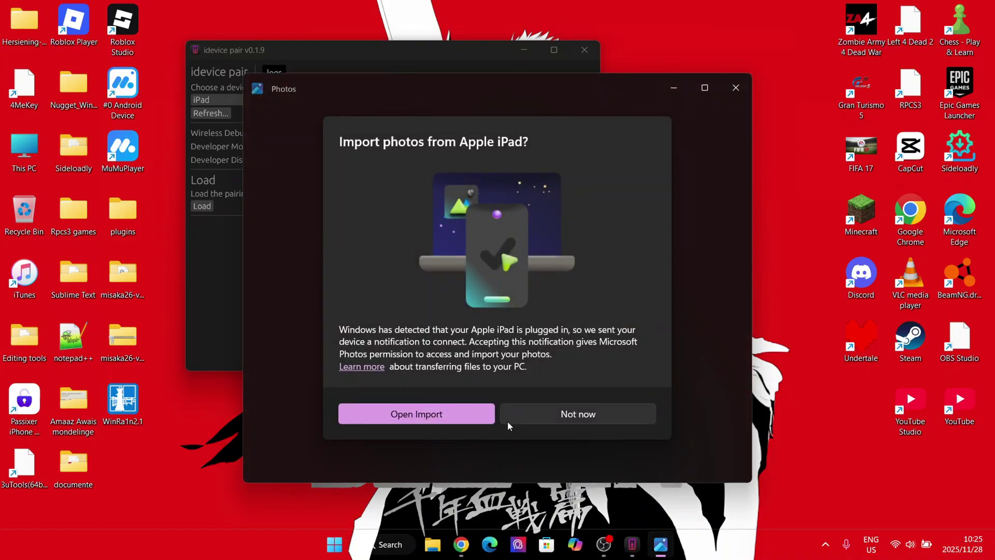
{"action": "left_click", "coordinate": [579, 414]}
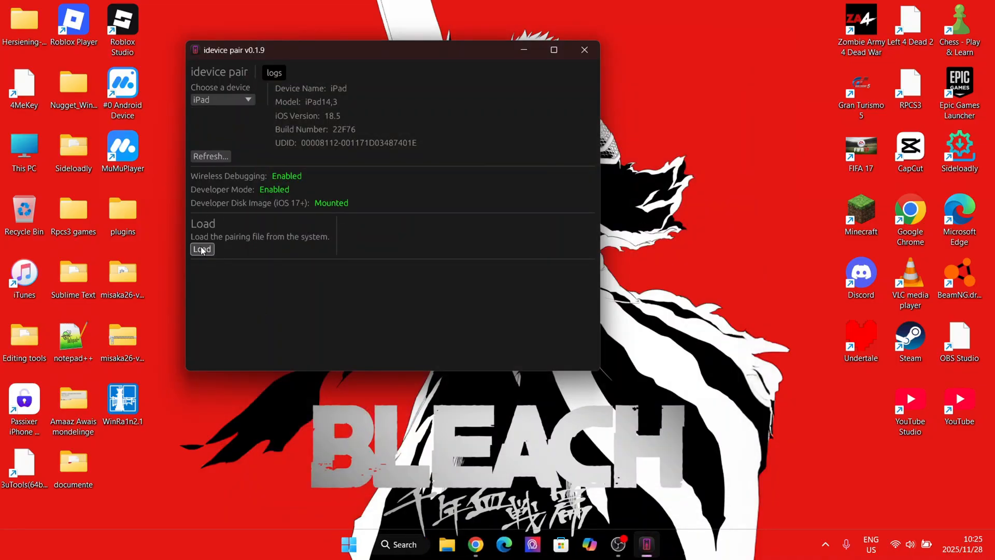
Load the iPad's pairing file and install it into StikDebug, reporting Success.
{"action": "left_click", "coordinate": [201, 249]}
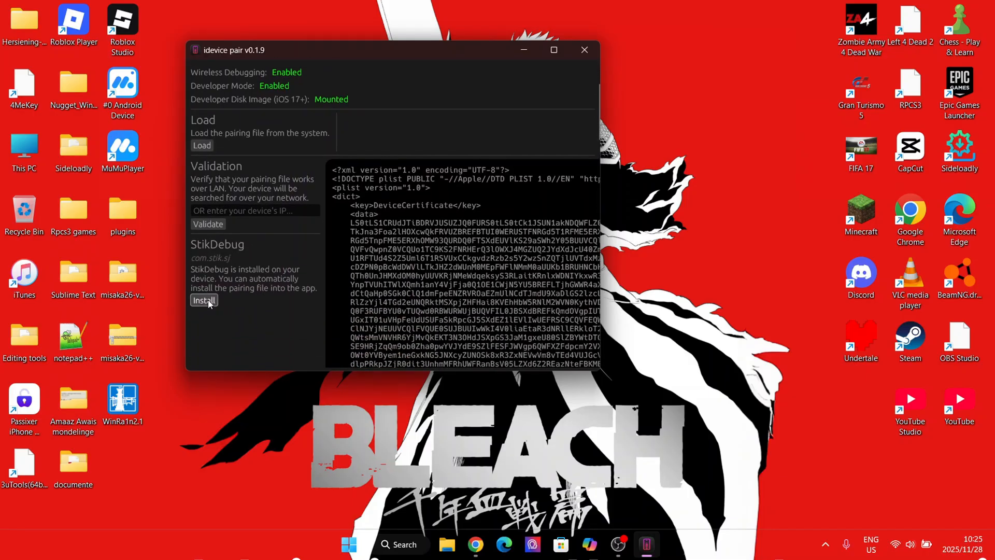
{"action": "left_click", "coordinate": [203, 301]}
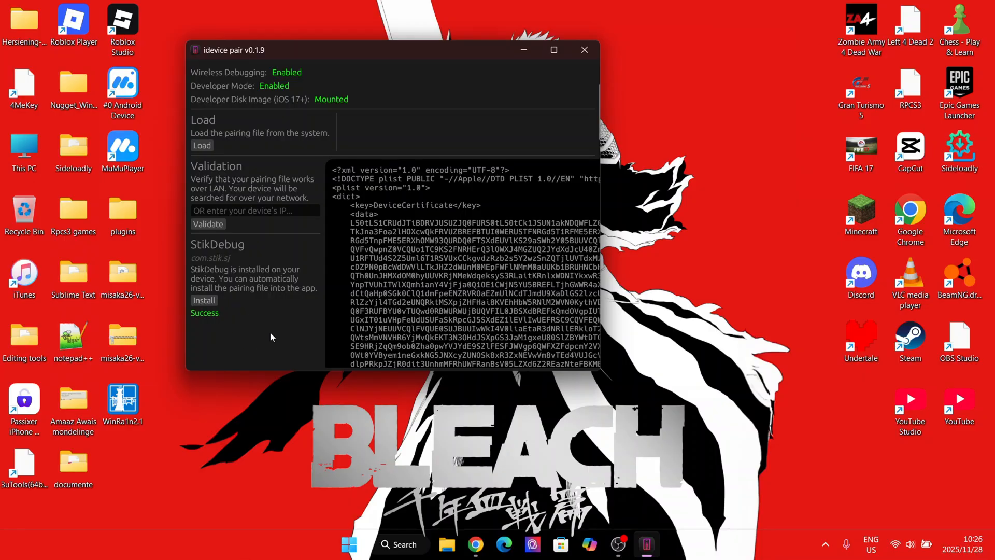
{"action": "mouse_move", "coordinate": [224, 270]}
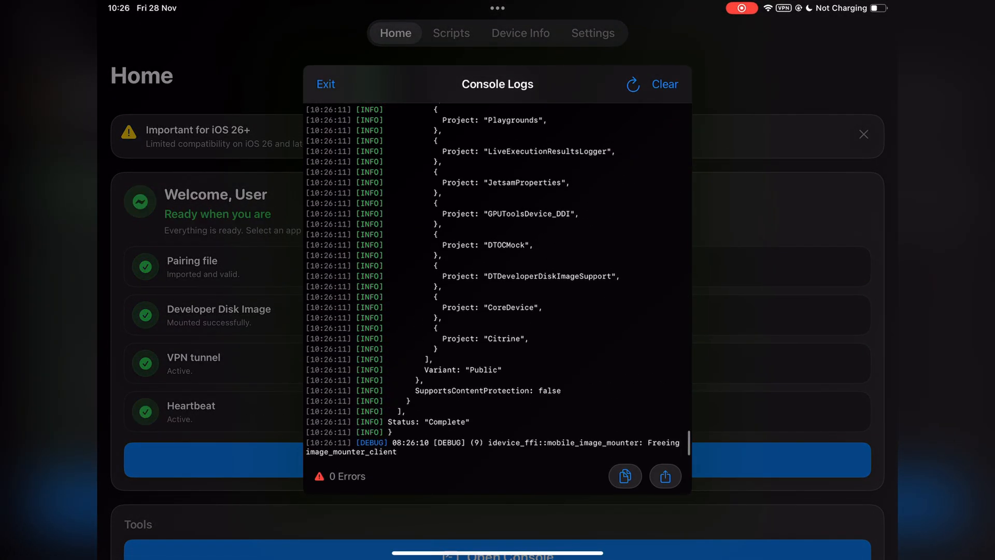
Exit the Console Logs and reveal the Home tab's green pairing, disk image, VPN and heartbeat checks.
{"action": "left_click", "coordinate": [325, 83]}
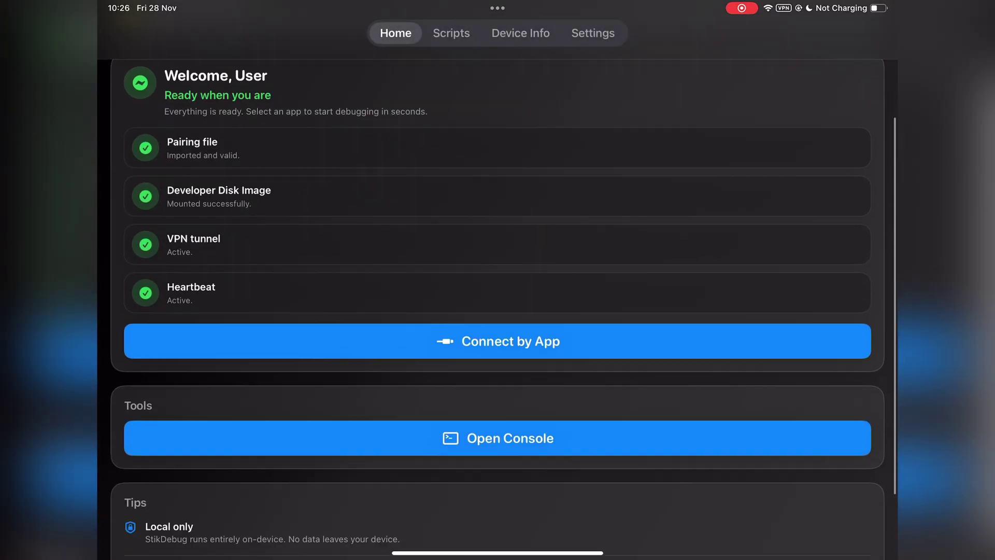
{"action": "scroll", "scroll_direction": "down", "scroll_amount": 3}
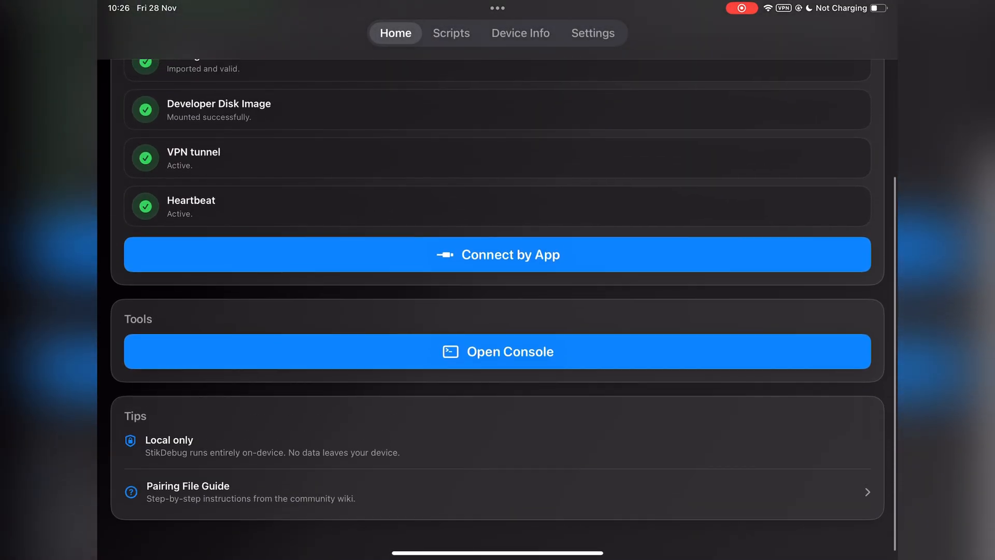